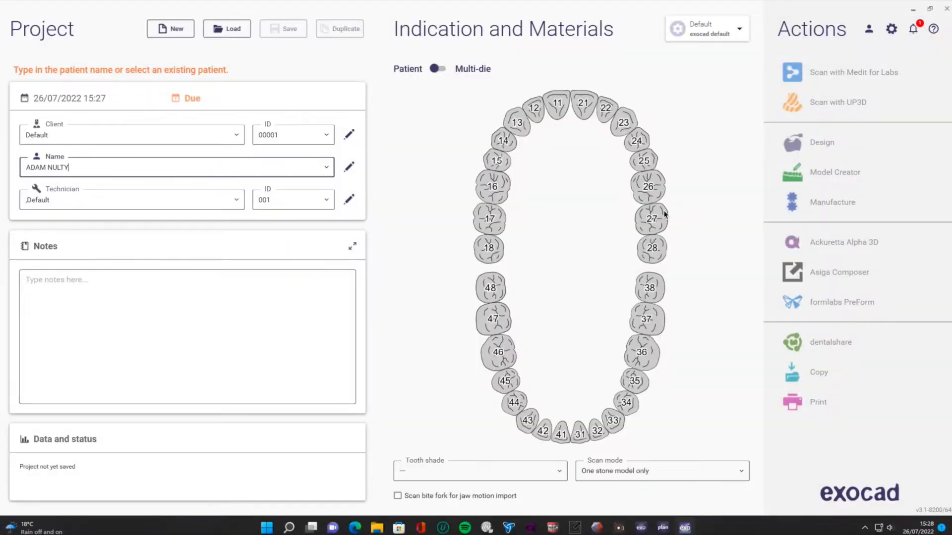
pyautogui.moveTo(508, 87)
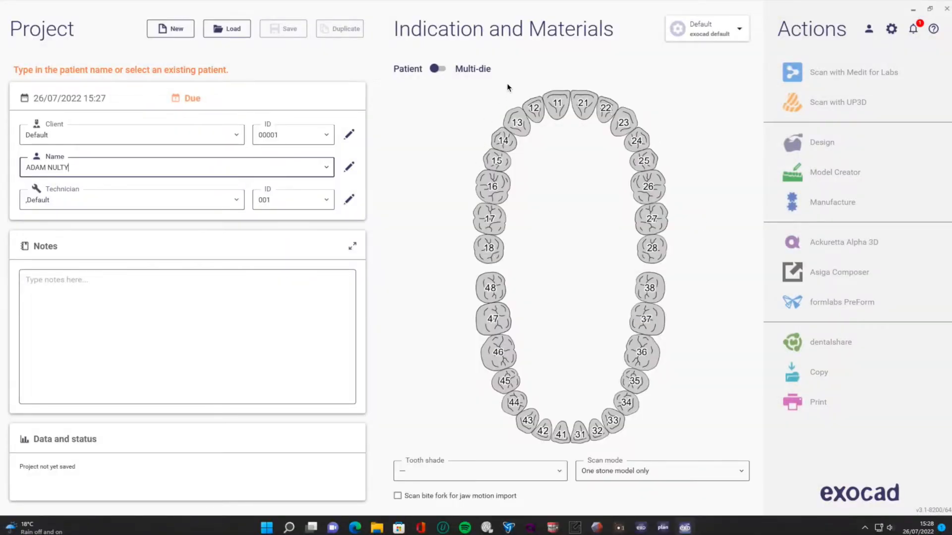
pyautogui.moveTo(615, 130)
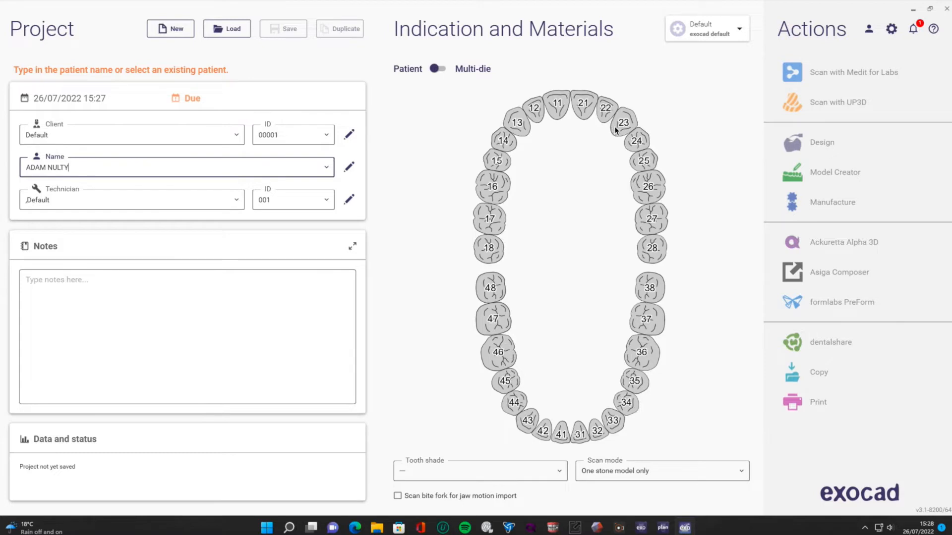
pyautogui.moveTo(528, 102)
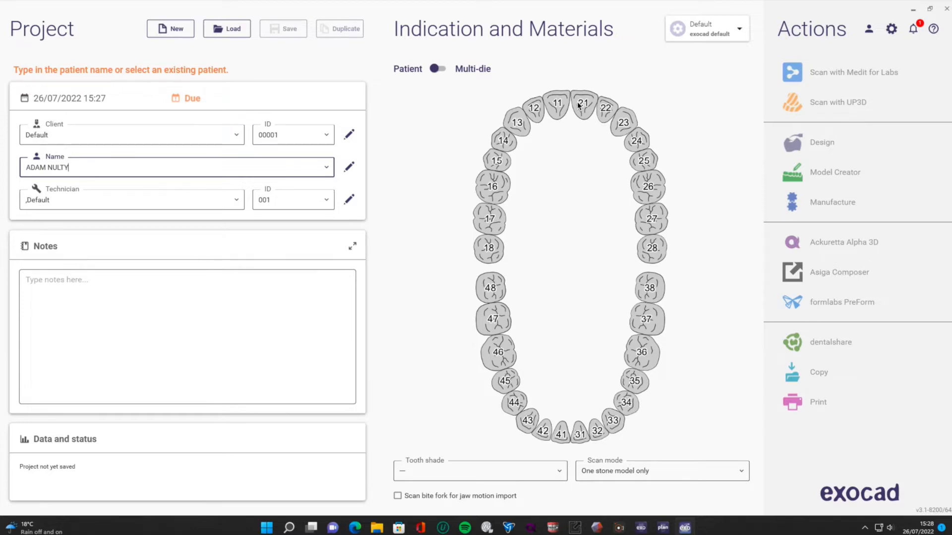
pyautogui.moveTo(544, 94)
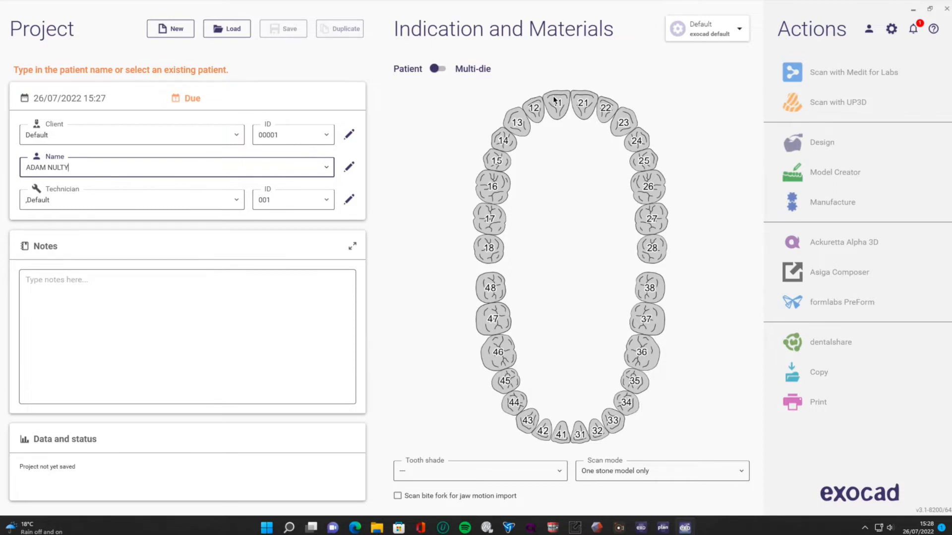
pyautogui.moveTo(151, 123)
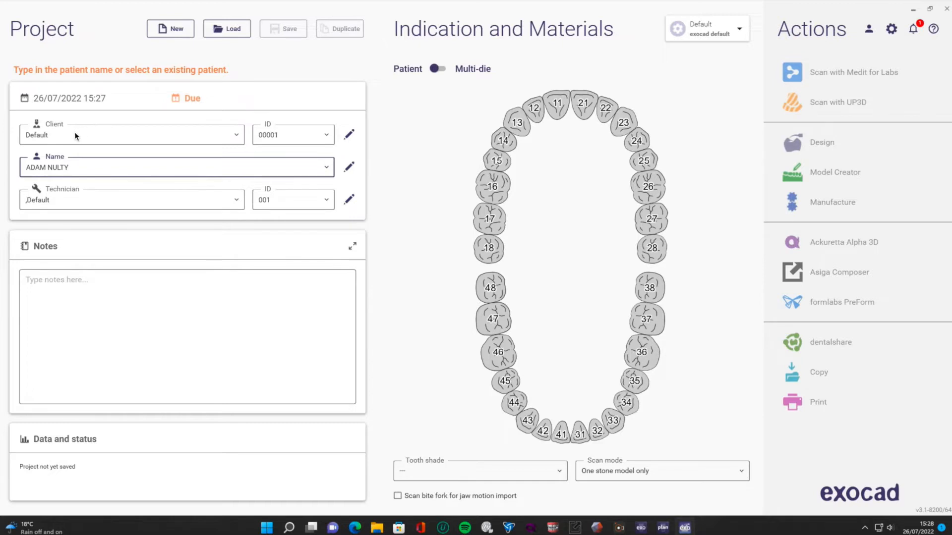
pyautogui.moveTo(617, 476)
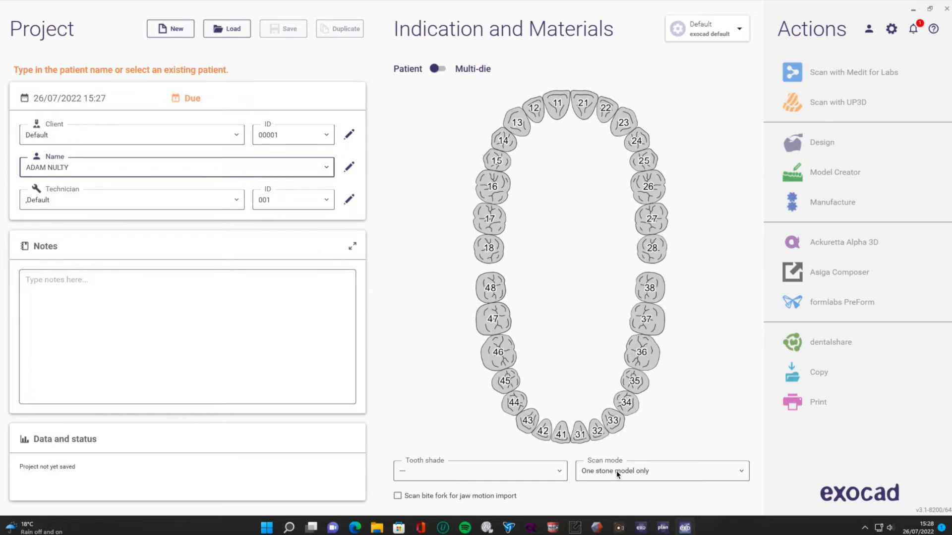
pyautogui.moveTo(647, 467)
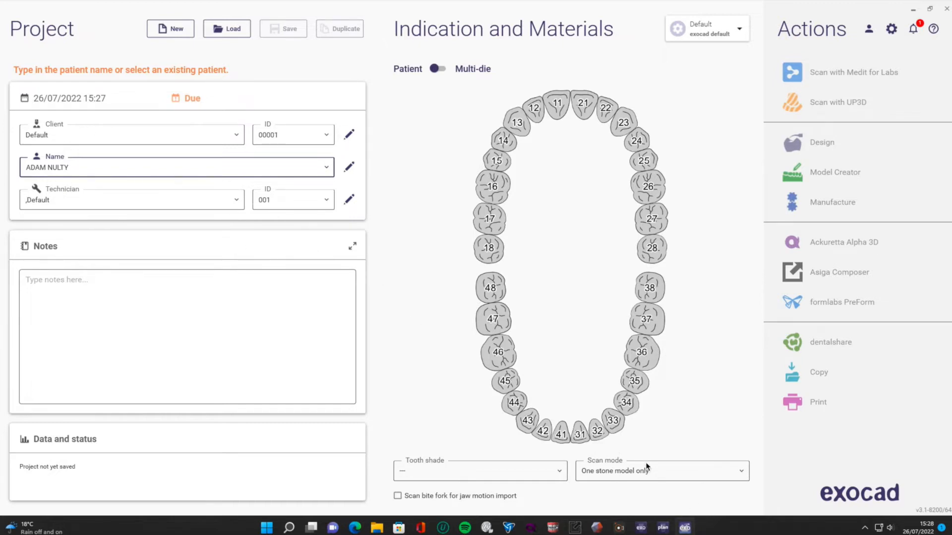
# - Use digital impression scan mode and make tooth 11 a printed partial denture with support bar
pyautogui.click(662, 470)
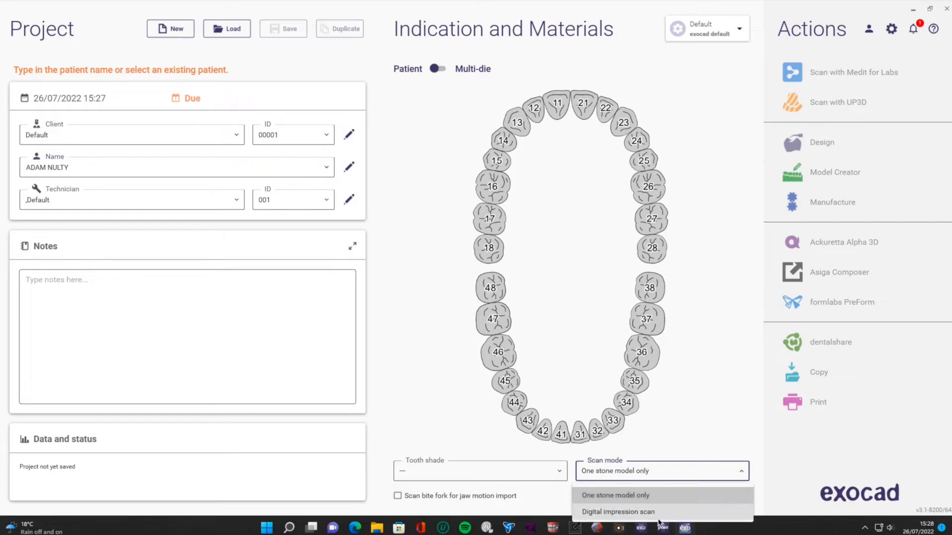
pyautogui.click(618, 512)
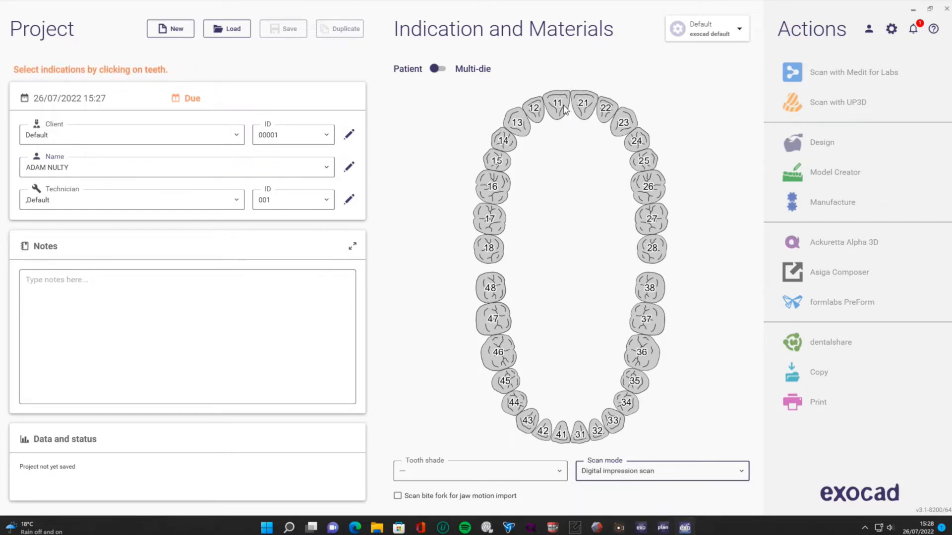
pyautogui.click(557, 104)
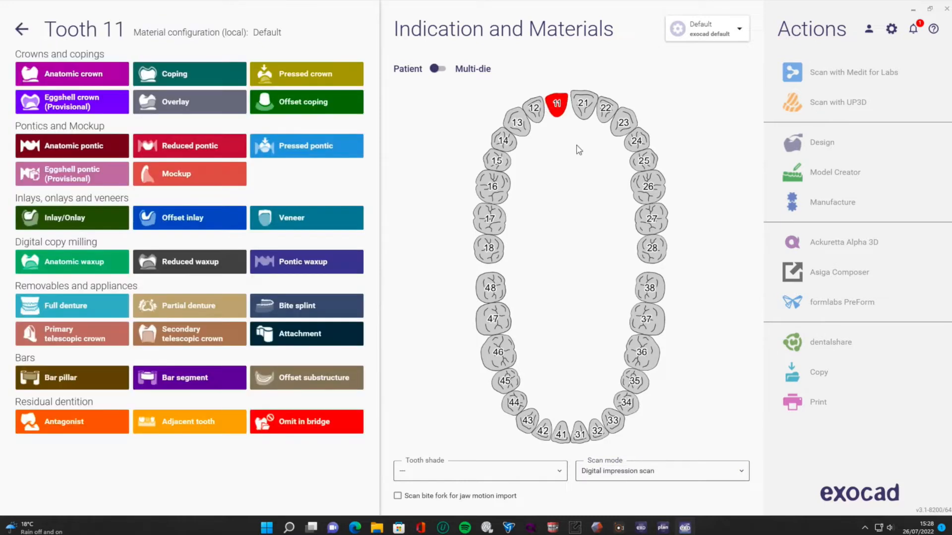
pyautogui.moveTo(299, 438)
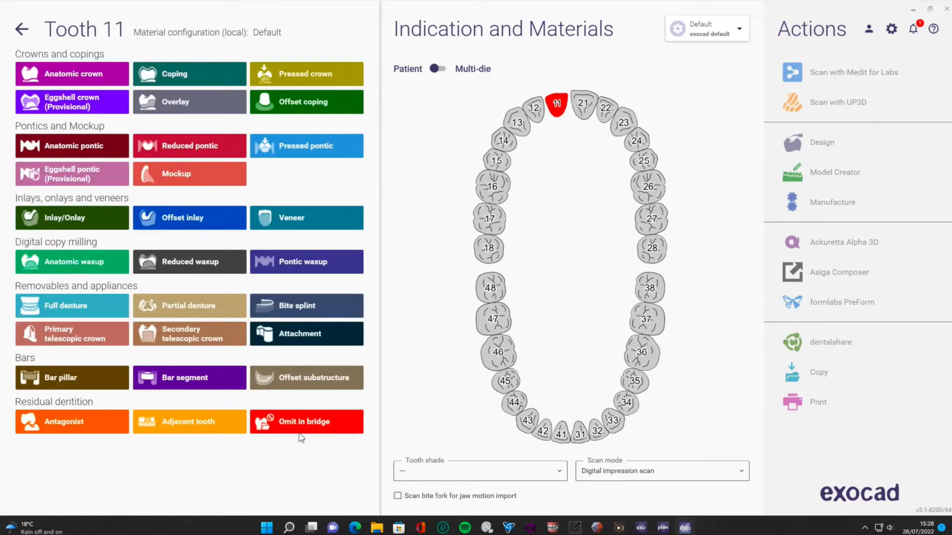
pyautogui.moveTo(240, 278)
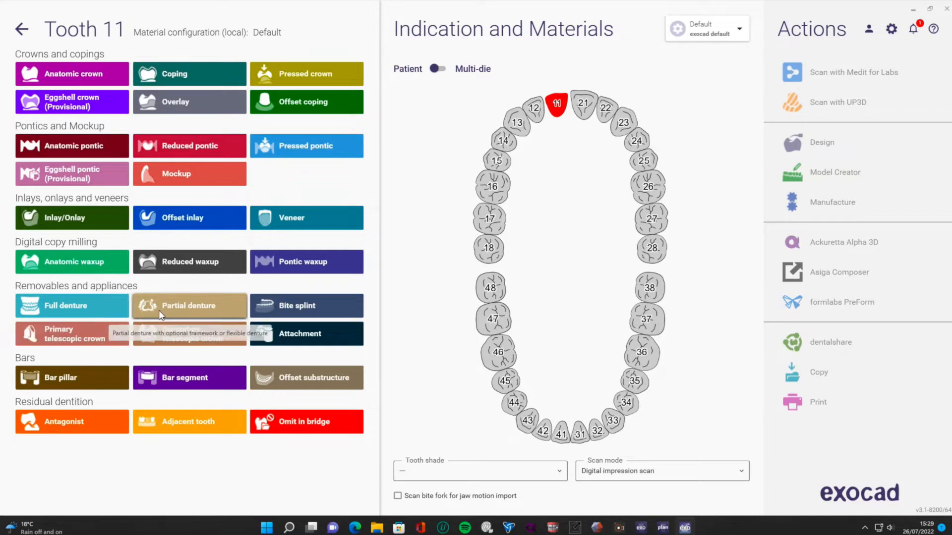
pyautogui.moveTo(159, 314)
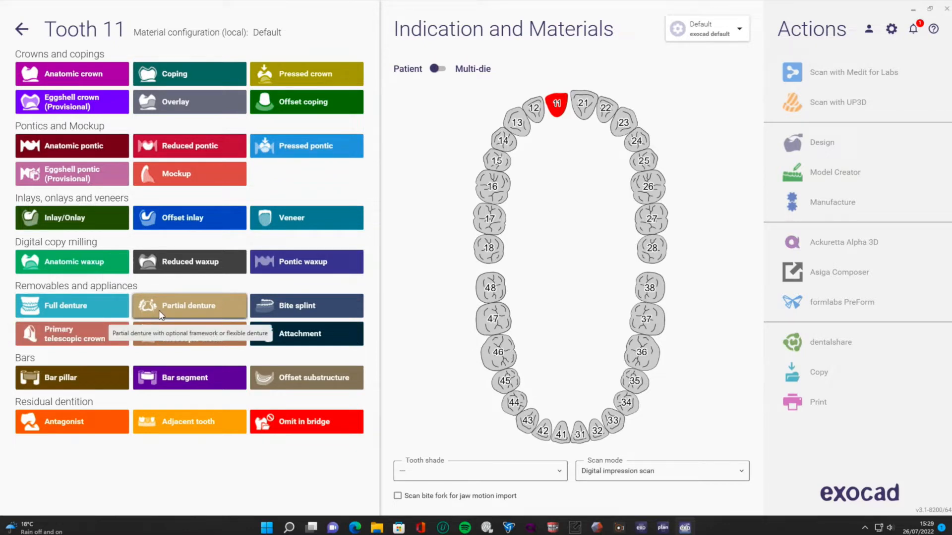
pyautogui.click(189, 306)
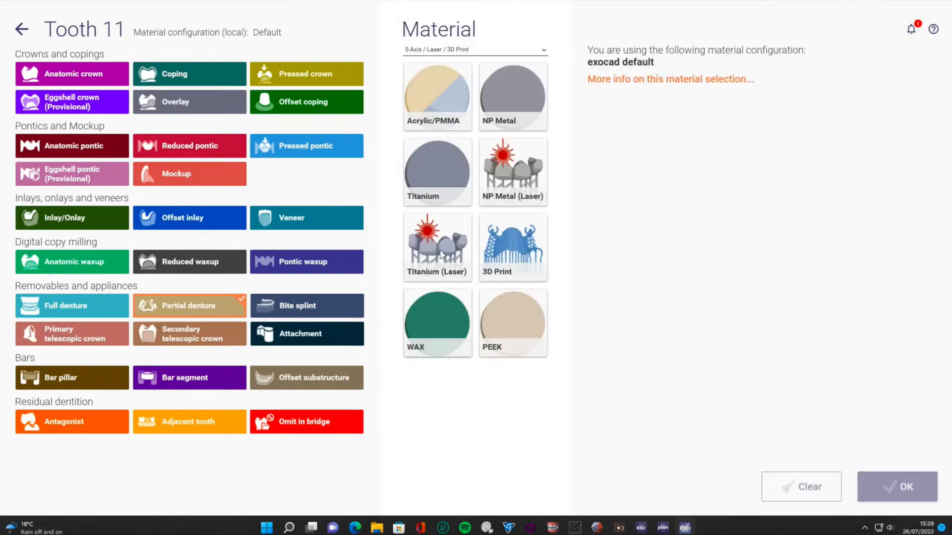
pyautogui.click(437, 247)
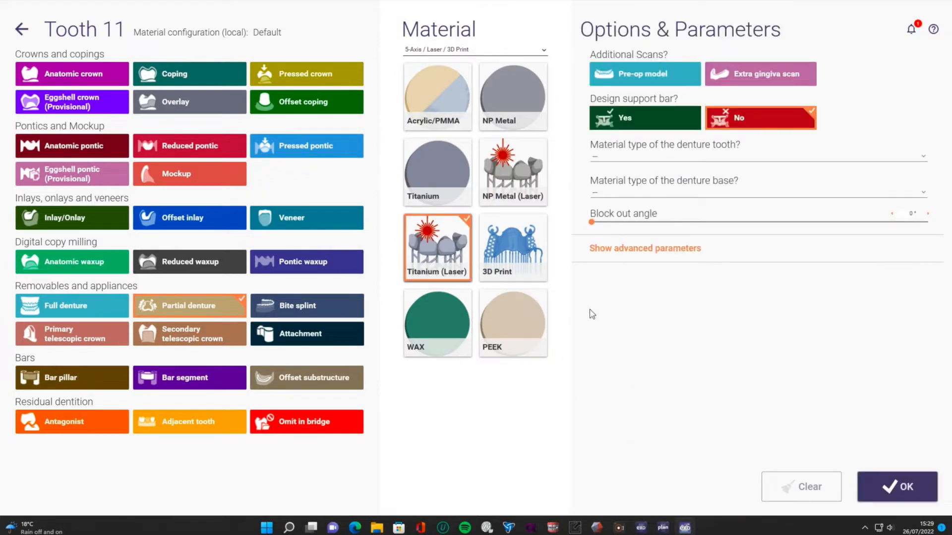
pyautogui.click(513, 247)
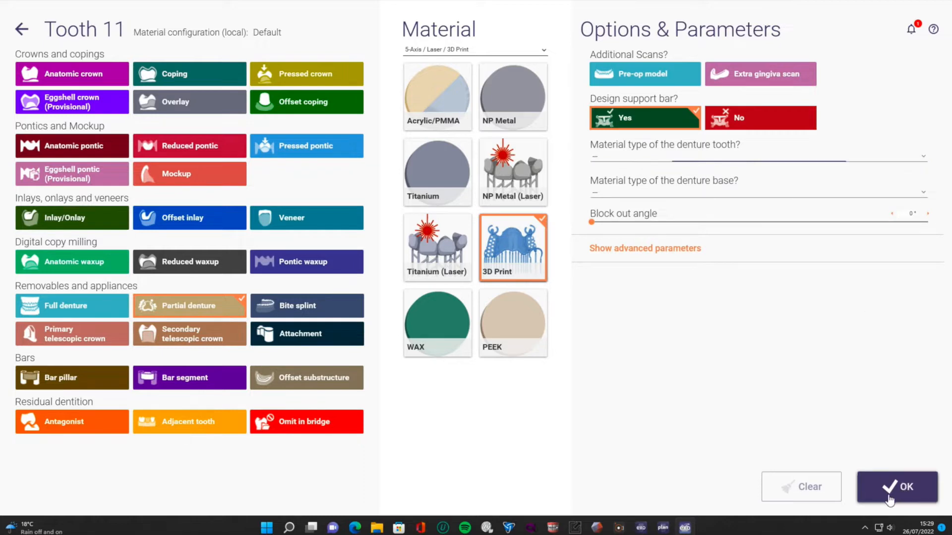
pyautogui.click(897, 487)
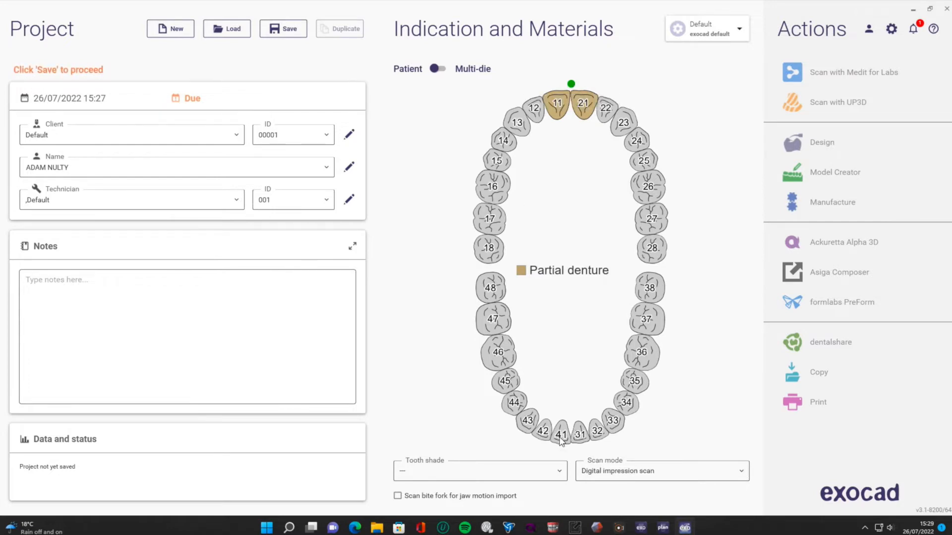
# - Mark tooth 41 as an antagonist
pyautogui.click(560, 434)
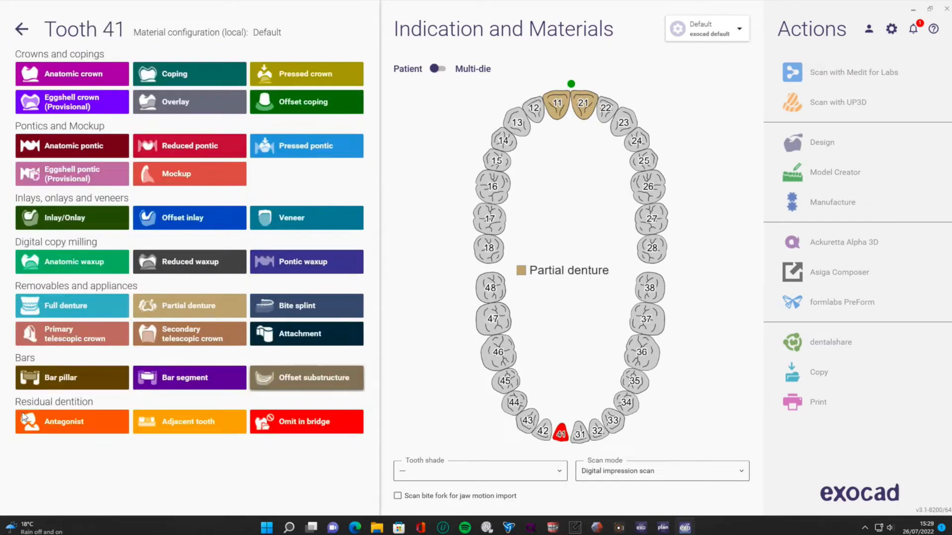
pyautogui.click(64, 422)
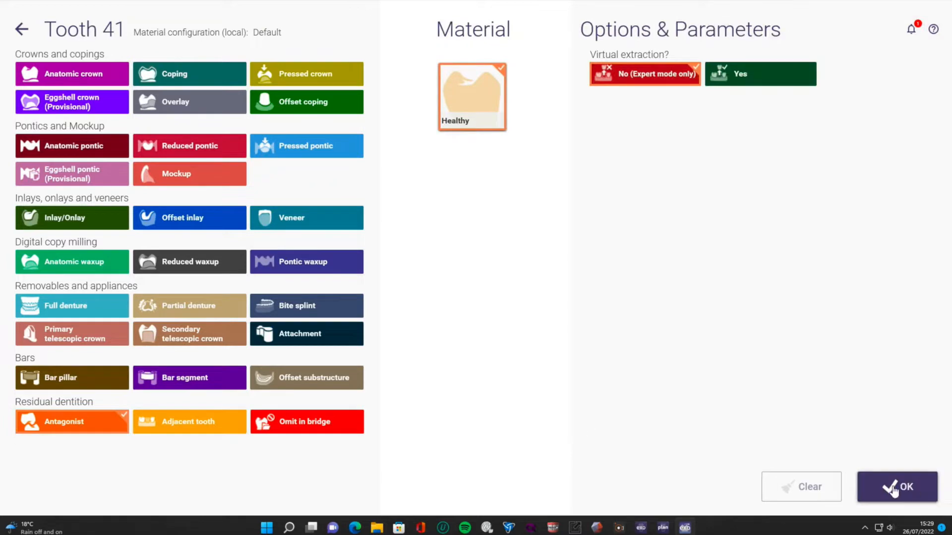
pyautogui.click(896, 486)
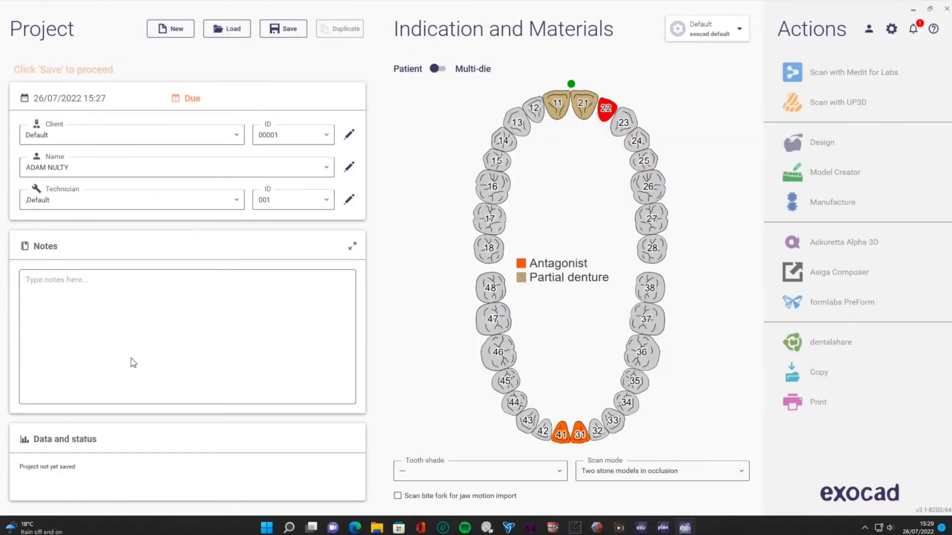
# - Mark tooth 22 as an adjacent tooth and restore digital impression scan mode
pyautogui.click(606, 107)
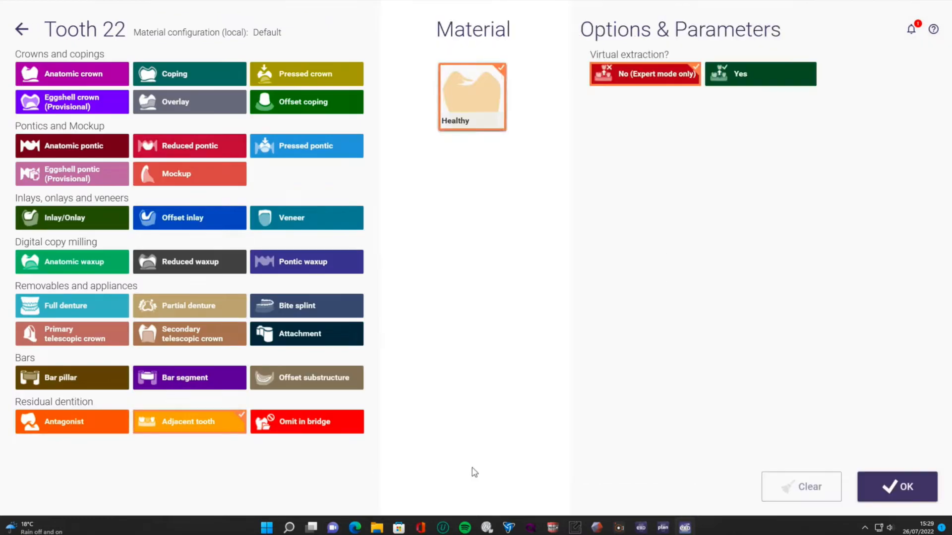
pyautogui.click(897, 486)
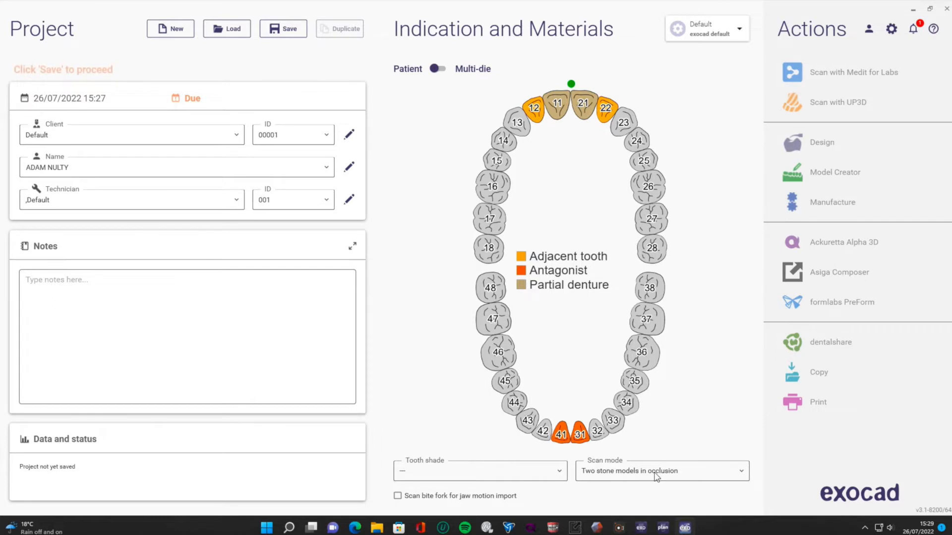
pyautogui.click(662, 471)
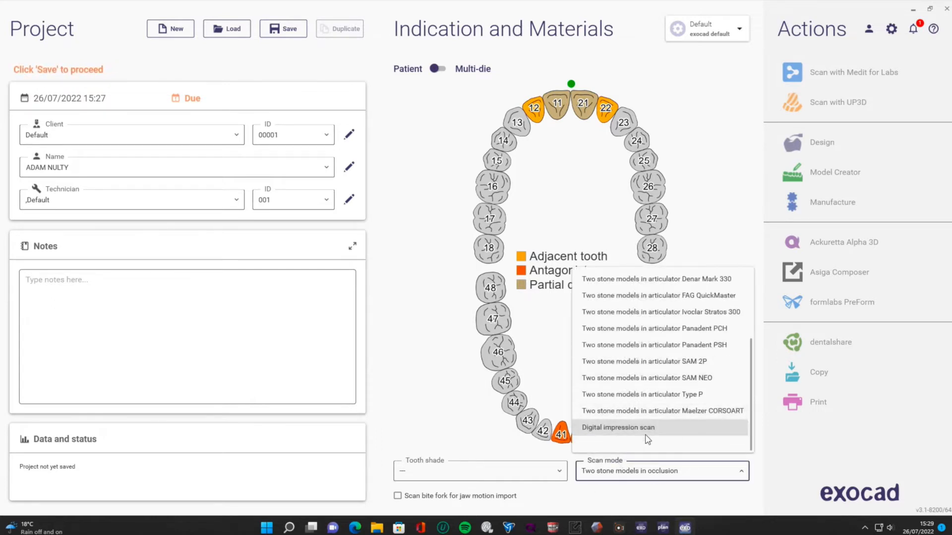
pyautogui.click(618, 427)
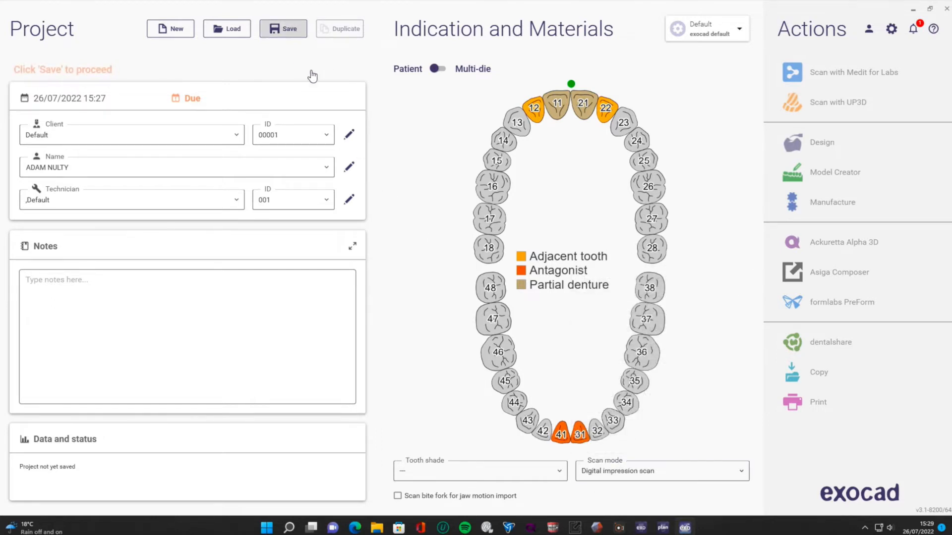
# - Save the case from the Project panel so it gets a case ID
pyautogui.click(283, 28)
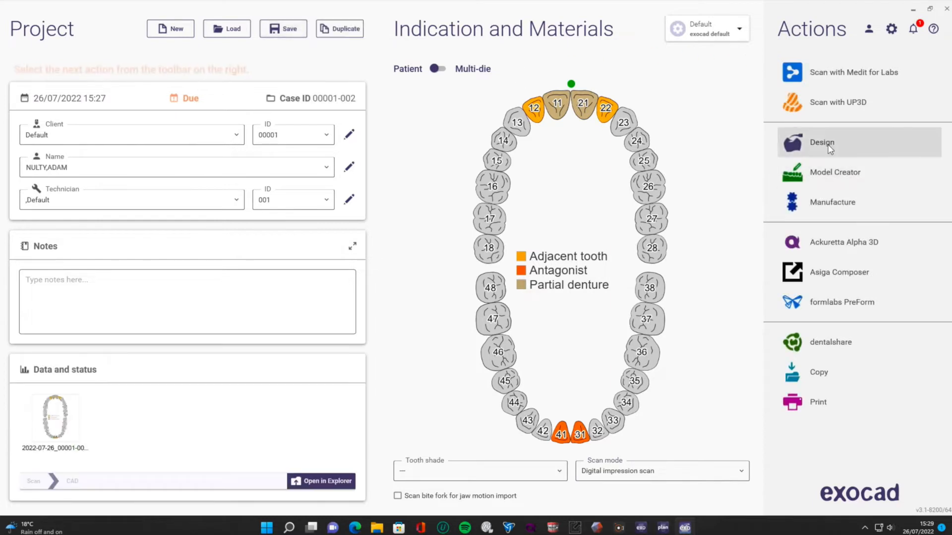
pyautogui.moveTo(456, 222)
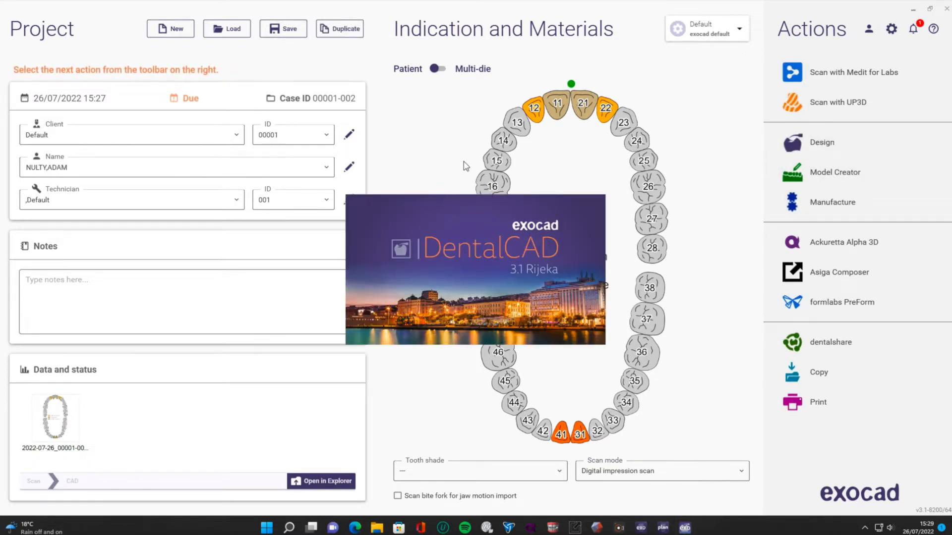
pyautogui.moveTo(502, 251)
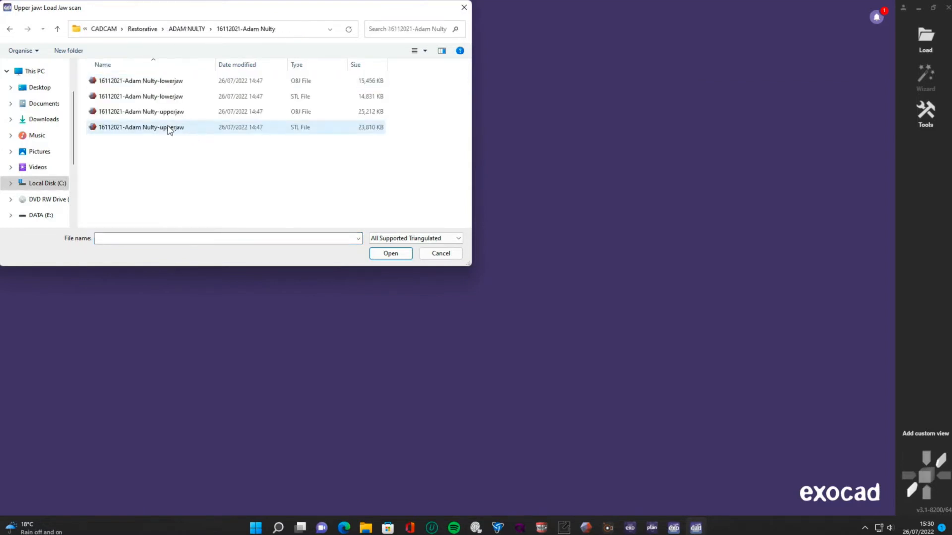
# - Open the upperjaw OBJ file as the upper jaw scan
pyautogui.click(141, 112)
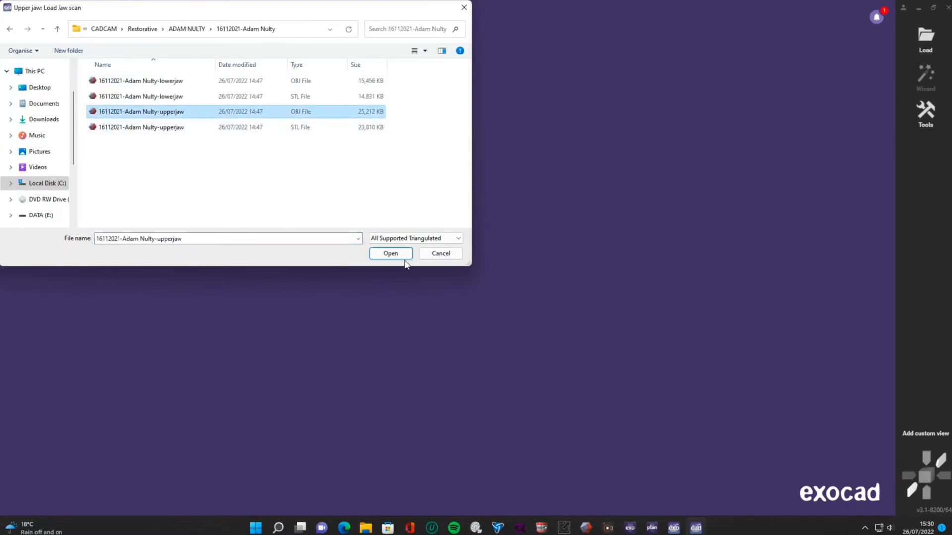
pyautogui.click(391, 253)
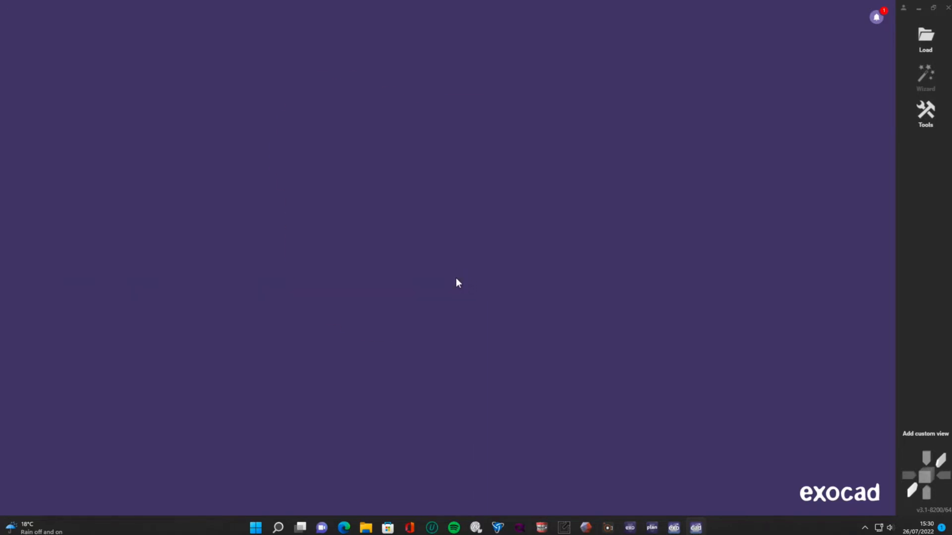
pyautogui.click(925, 37)
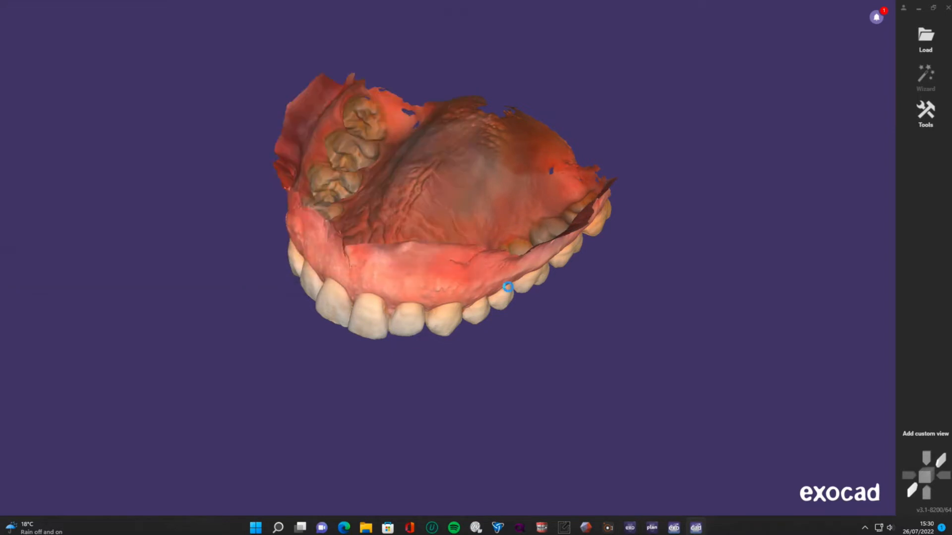
pyautogui.click(926, 74)
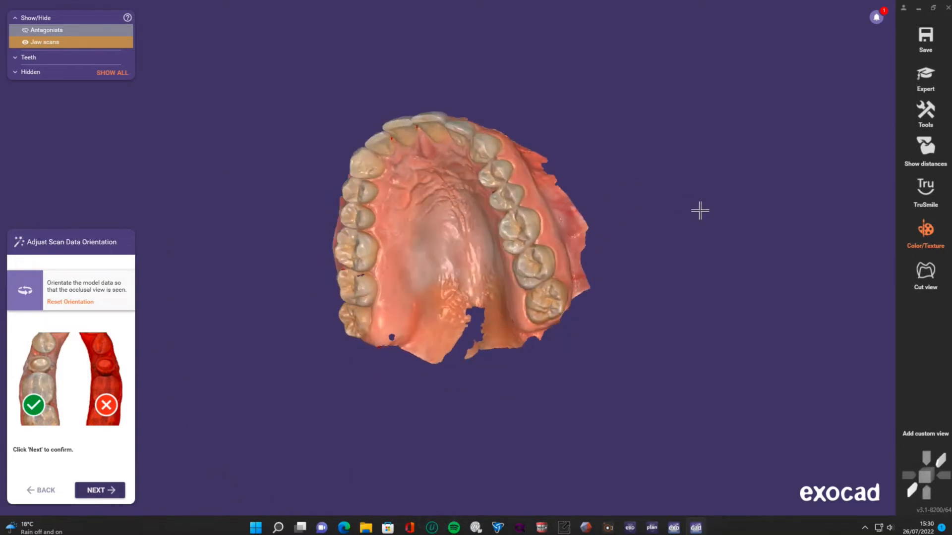
# - Rotate the upper jaw scan into a square occlusal view and confirm the orientation
pyautogui.moveTo(699, 211); pyautogui.dragTo(444, 364)
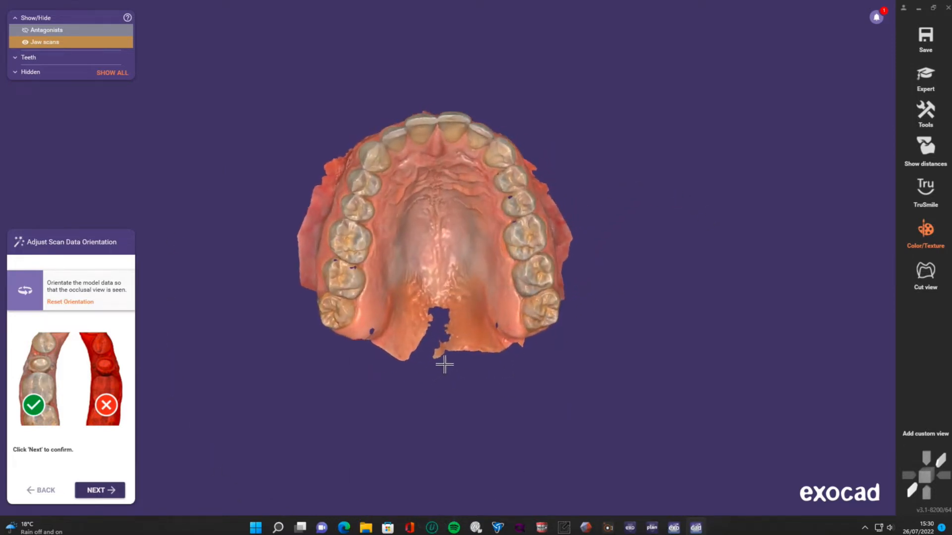
pyautogui.moveTo(444, 365); pyautogui.dragTo(425, 354)
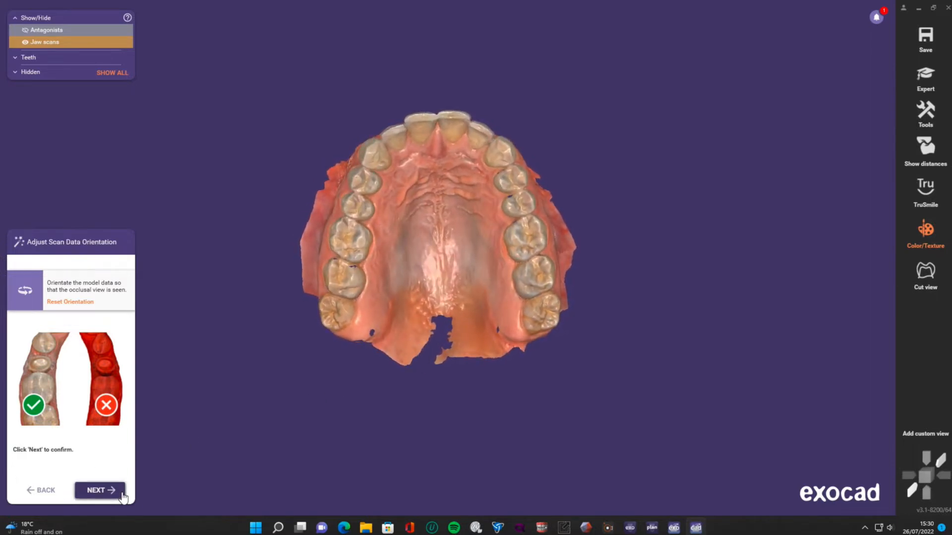
pyautogui.click(99, 490)
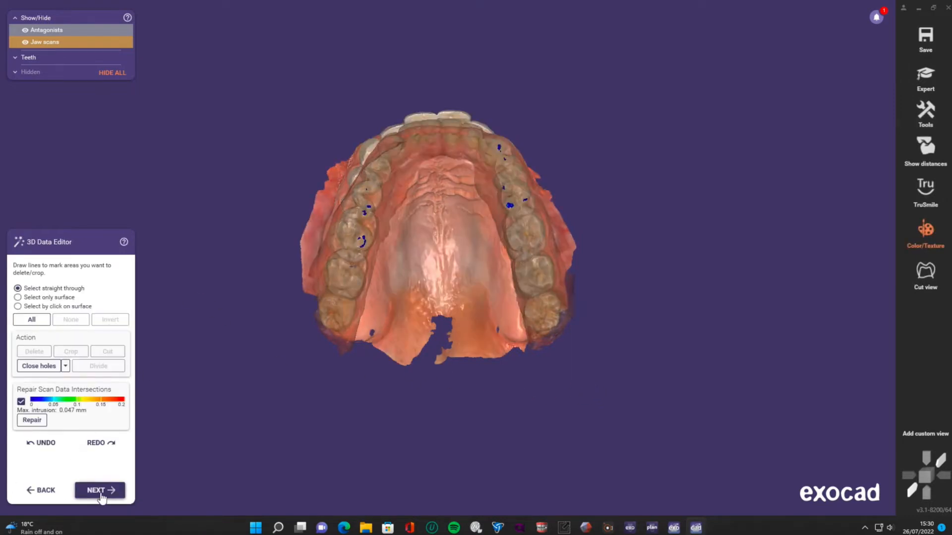
pyautogui.moveTo(254, 348)
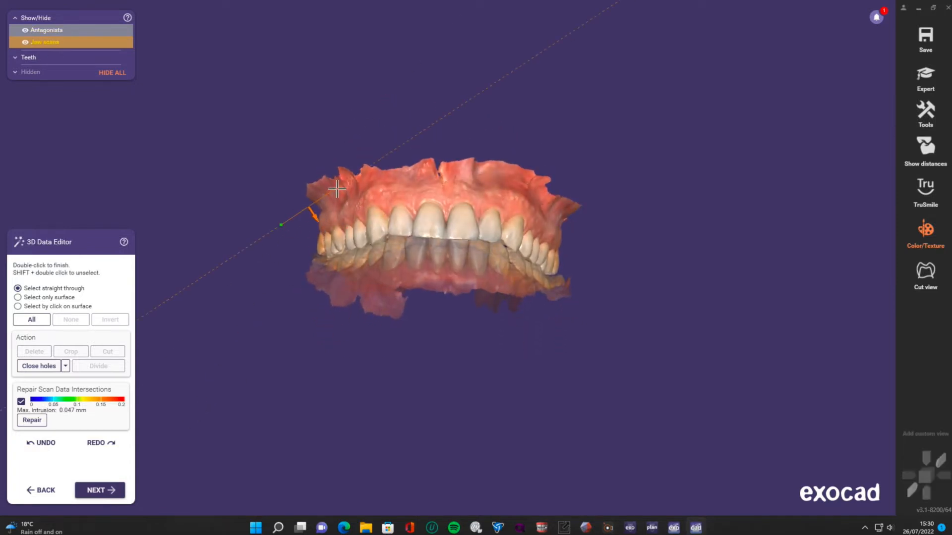
# - Repair the scan data intersections in the 3D Data Editor and continue
pyautogui.click(549, 208)
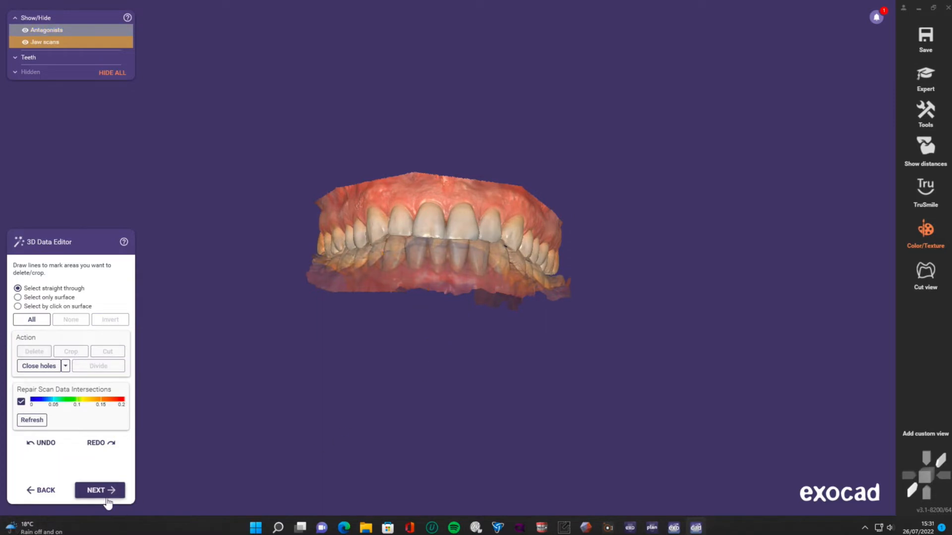
pyautogui.click(31, 419)
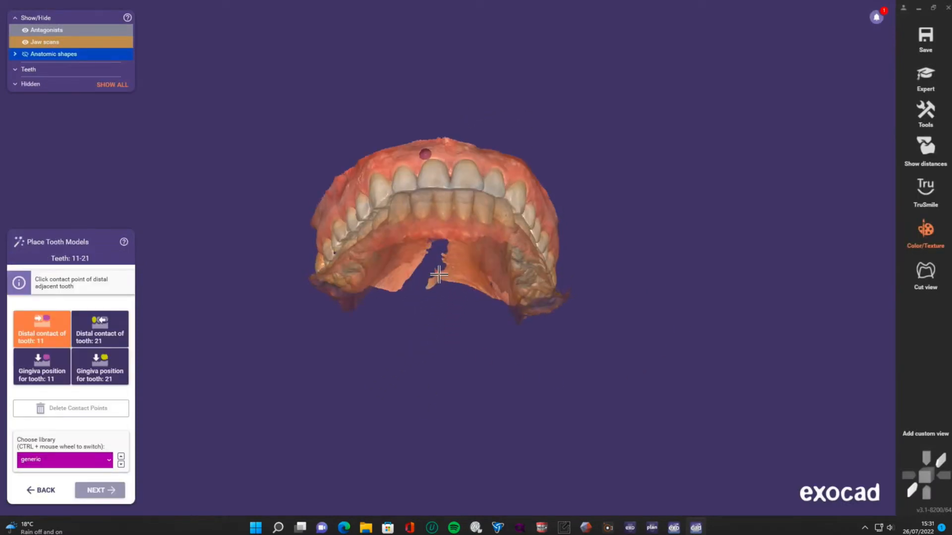
# - Orbit the jaw to a front view and switch to Expert mode
pyautogui.moveTo(437, 276); pyautogui.dragTo(467, 124)
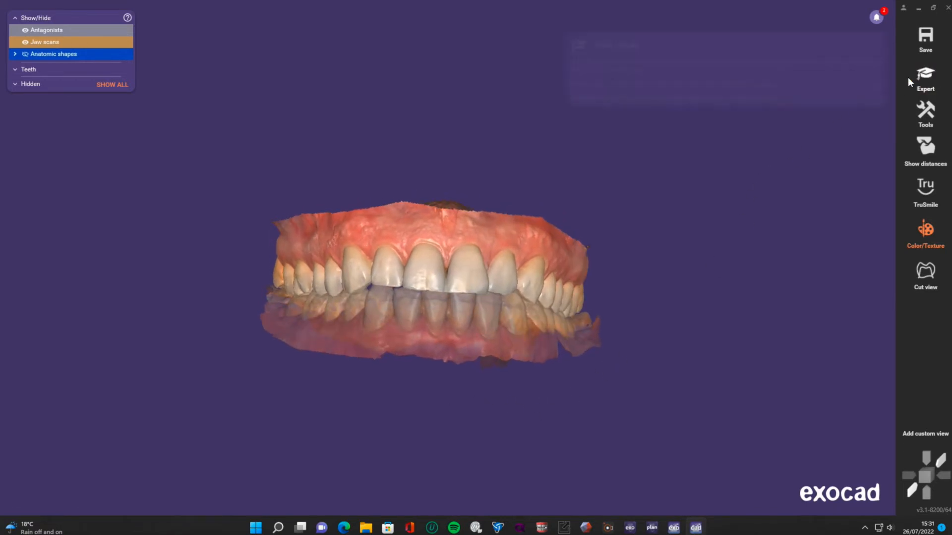
pyautogui.click(925, 74)
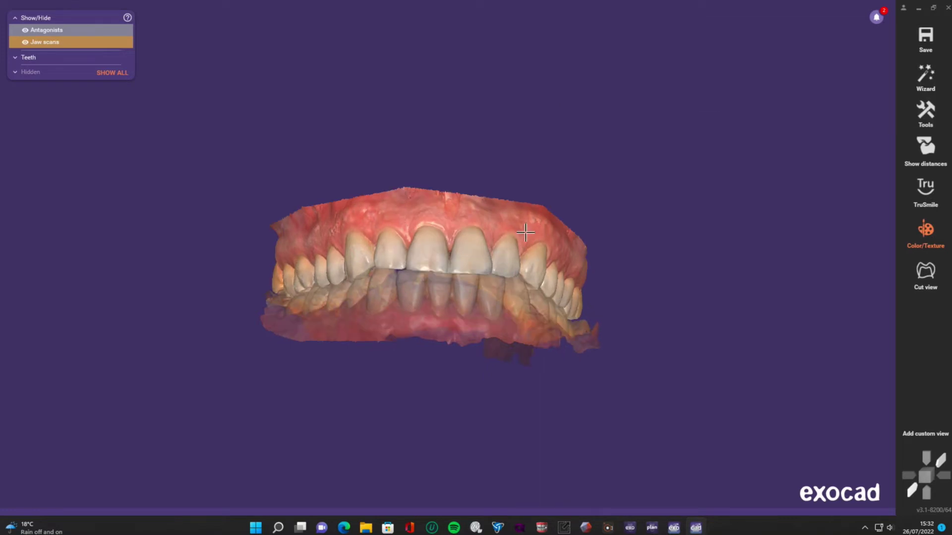
# - Right-click the upper jaw scan to bring up its context menu
pyautogui.rightClick(524, 233)
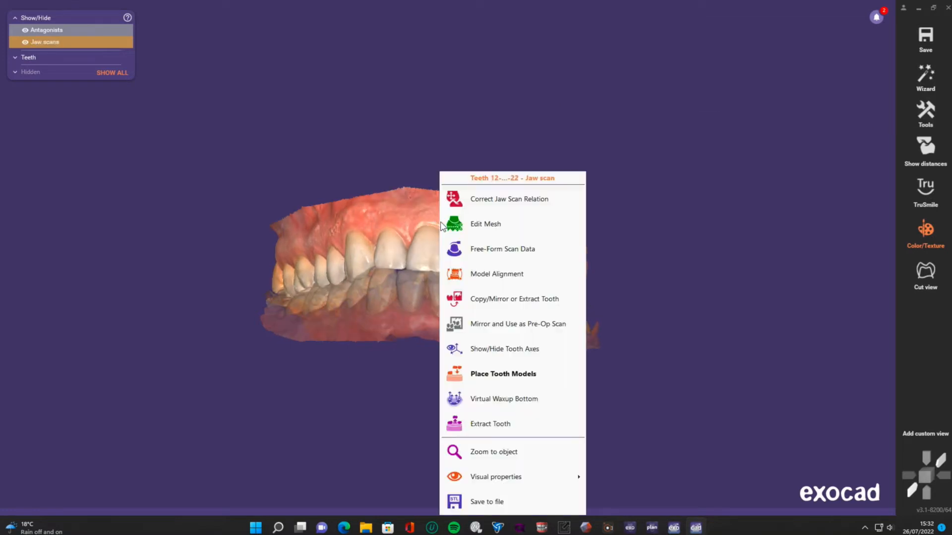
pyautogui.moveTo(541, 237)
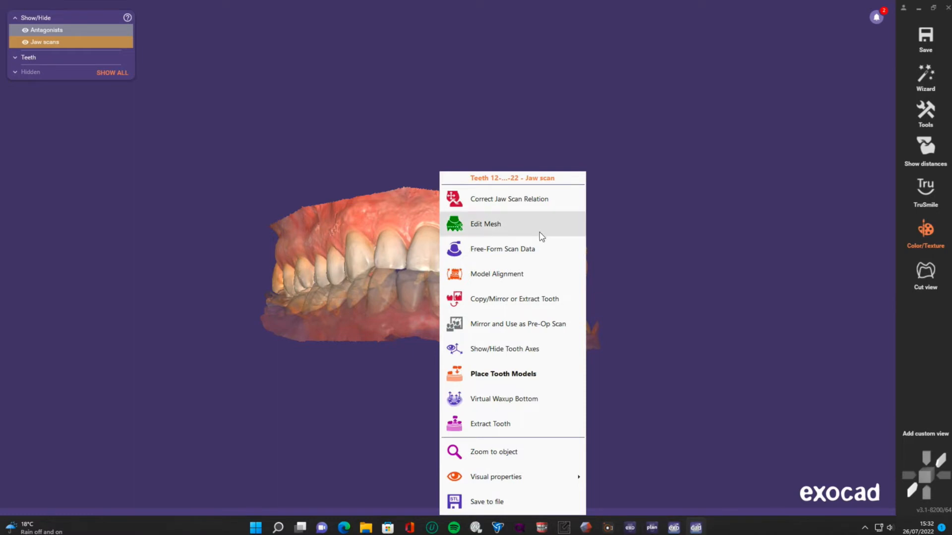
pyautogui.moveTo(475, 303)
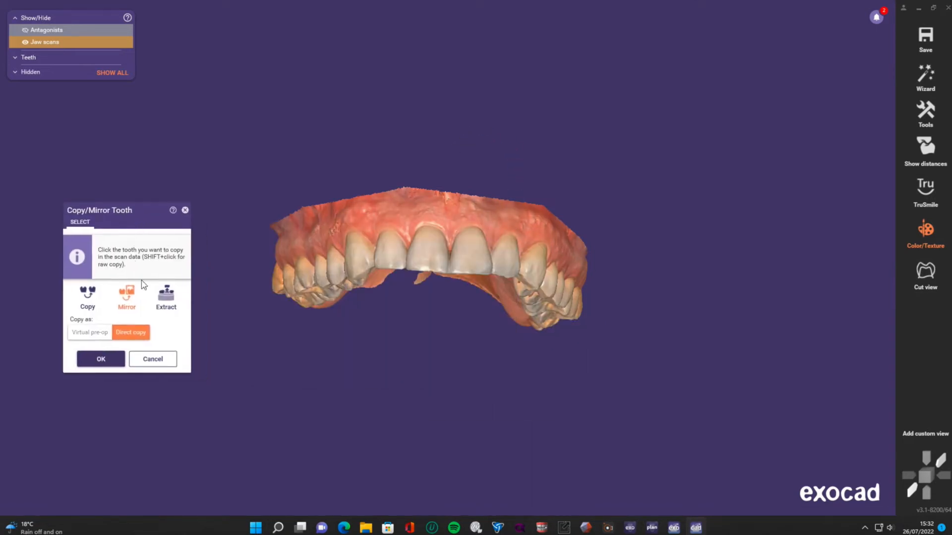
# - Extract the central incisor as virtual pre-op tooth 11, then start extracting another tooth
pyautogui.click(166, 297)
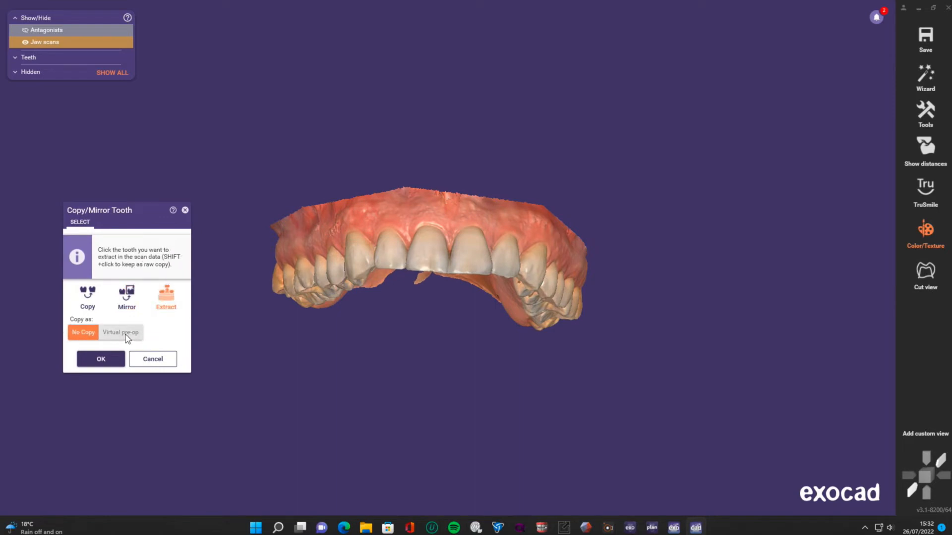
pyautogui.click(121, 332)
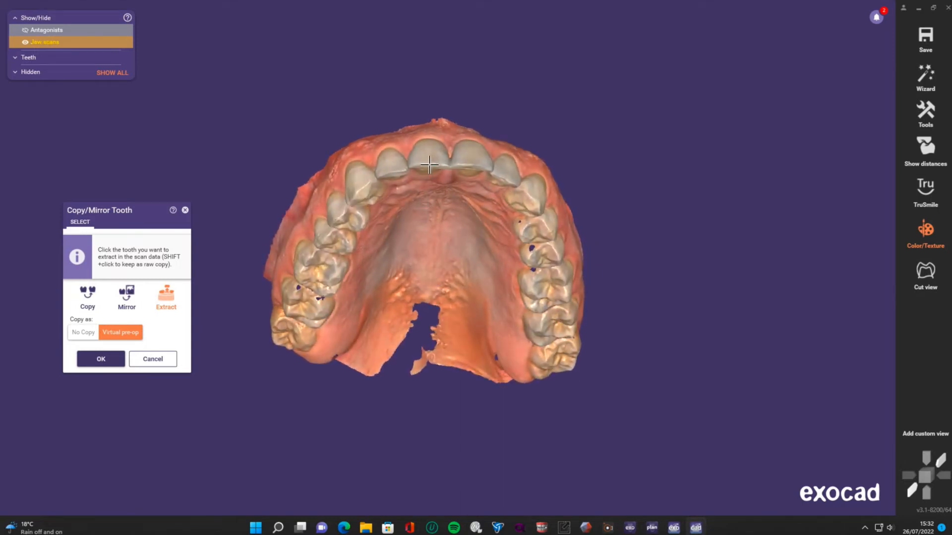
pyautogui.click(432, 175)
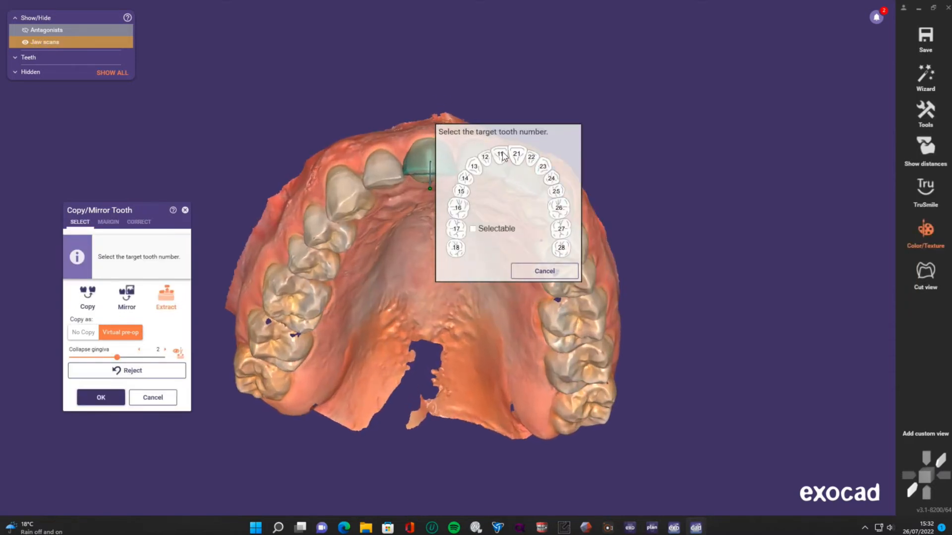
pyautogui.click(500, 154)
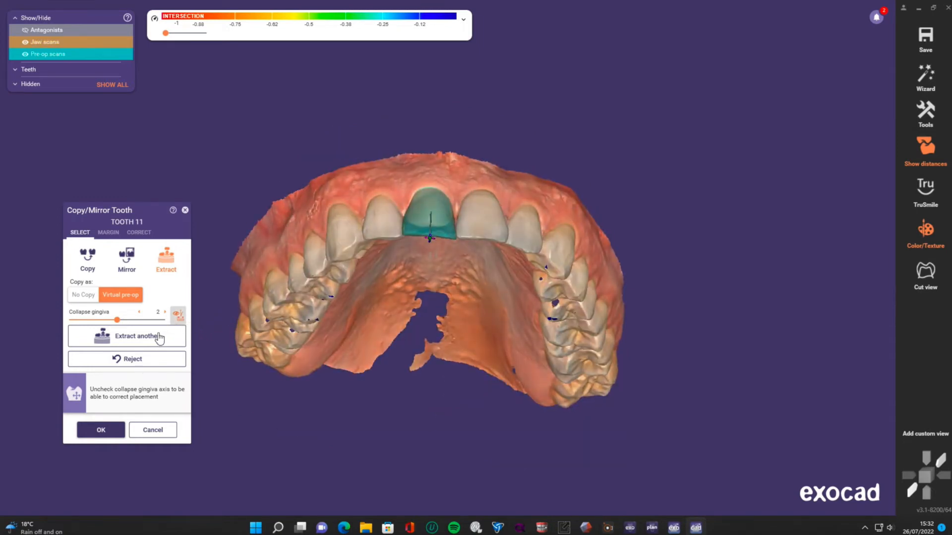
pyautogui.click(126, 336)
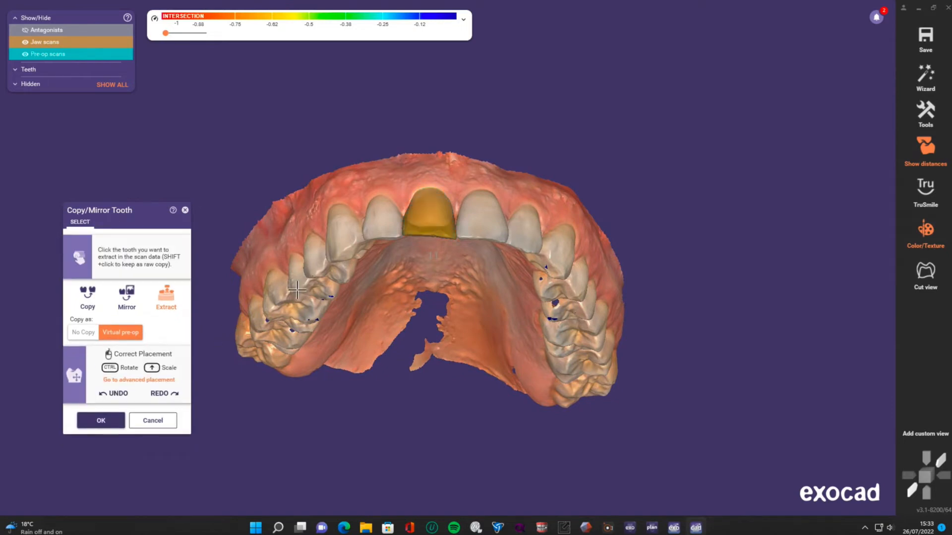
pyautogui.moveTo(298, 289); pyautogui.dragTo(443, 168)
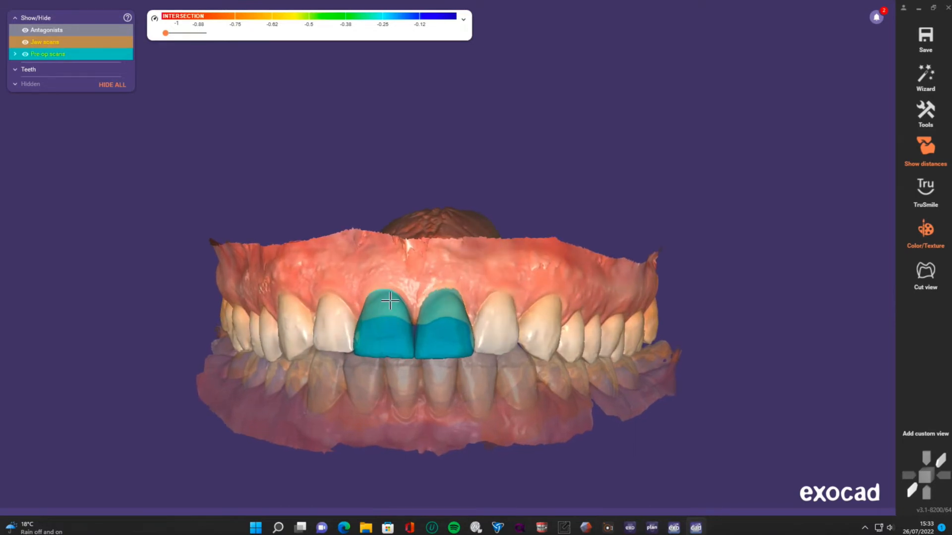
# - Tilt the jaw to a straight front view and resume the Wizard's tooth placement
pyautogui.moveTo(389, 302); pyautogui.dragTo(397, 288)
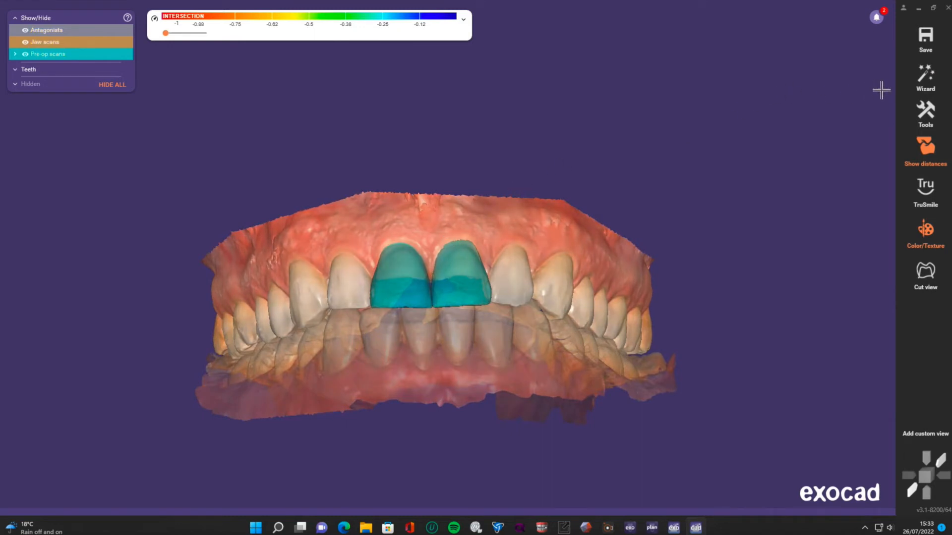
pyautogui.click(925, 76)
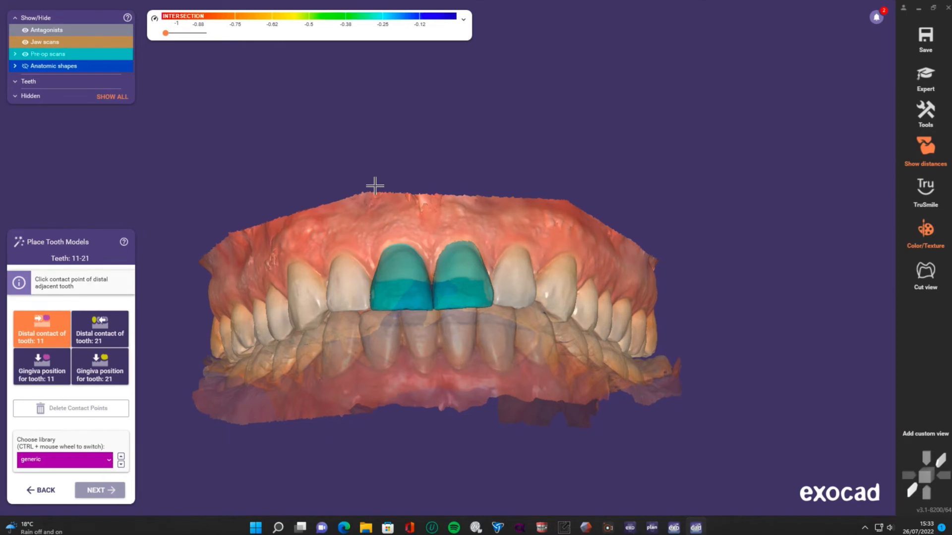
# - Zoom to the incisor gap and mark the distal contact point for tooth 11
pyautogui.moveTo(373, 185); pyautogui.dragTo(340, 172)
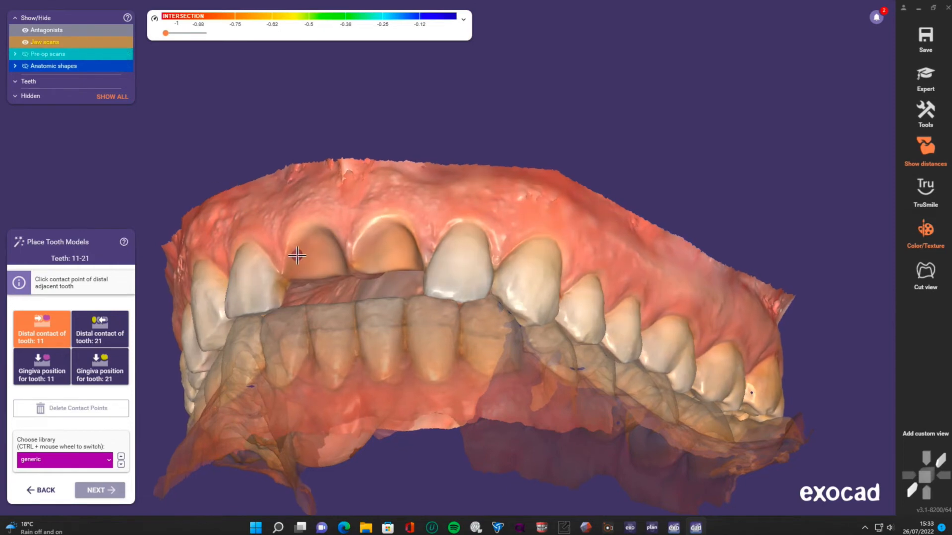
pyautogui.moveTo(297, 255); pyautogui.dragTo(309, 159)
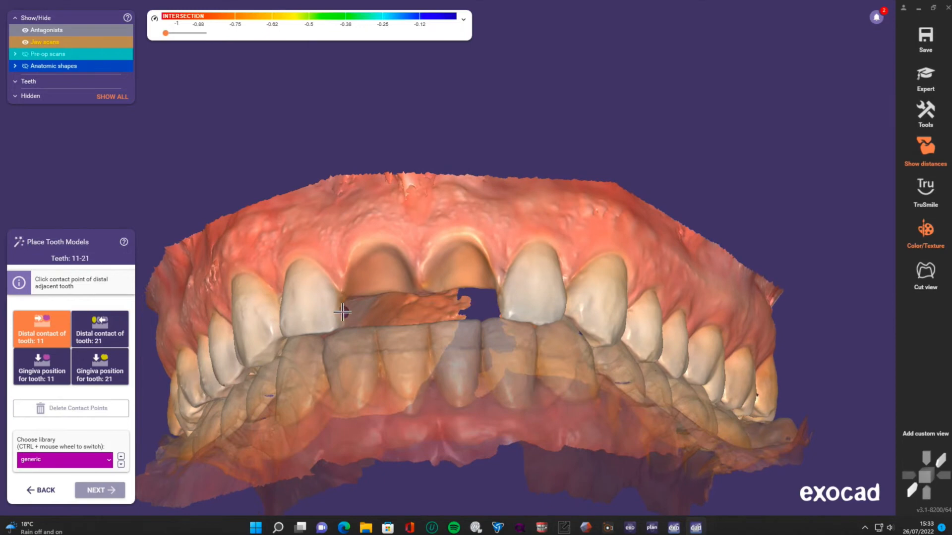
pyautogui.click(404, 313)
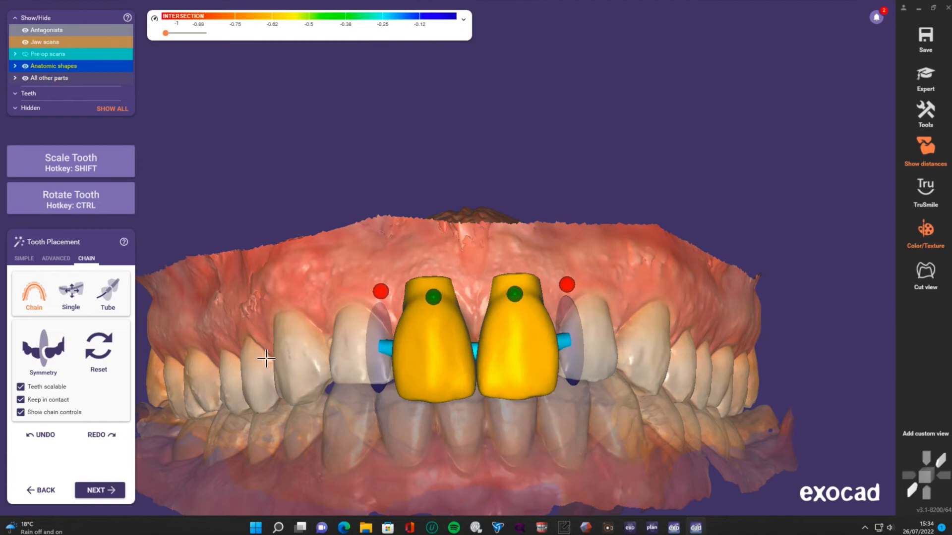
# - Check the 11 and 21 models from the side, enlarge them to fill the gap, and confirm
pyautogui.moveTo(268, 358); pyautogui.dragTo(831, 406)
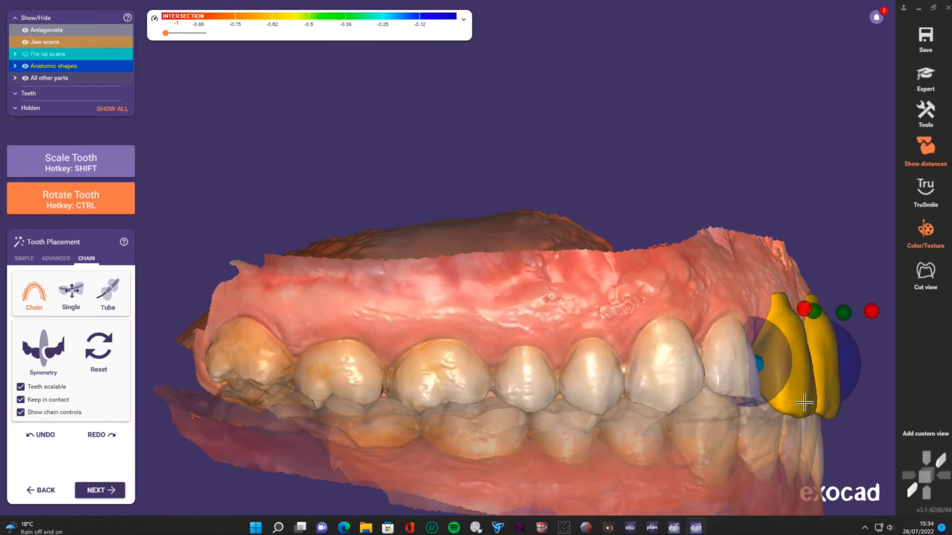
pyautogui.moveTo(804, 402); pyautogui.dragTo(795, 319)
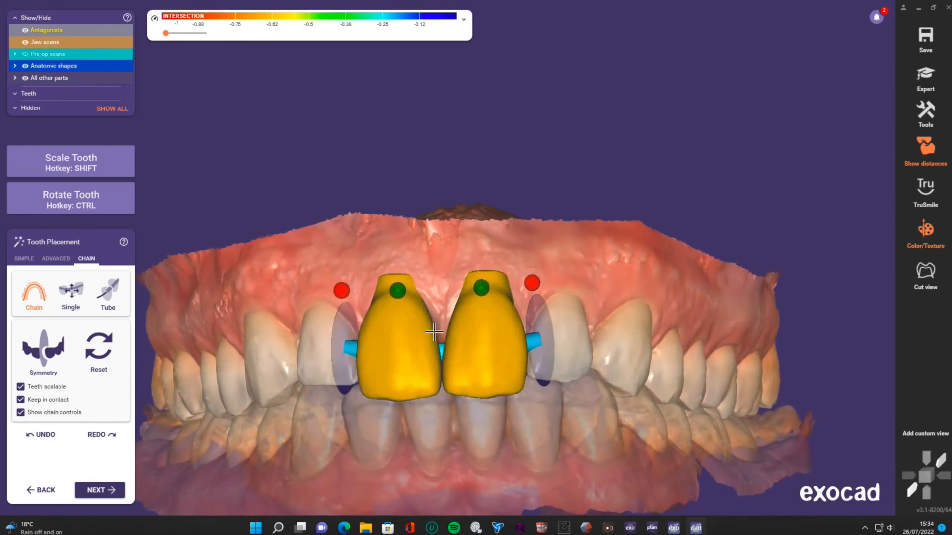
pyautogui.moveTo(435, 331); pyautogui.dragTo(358, 58)
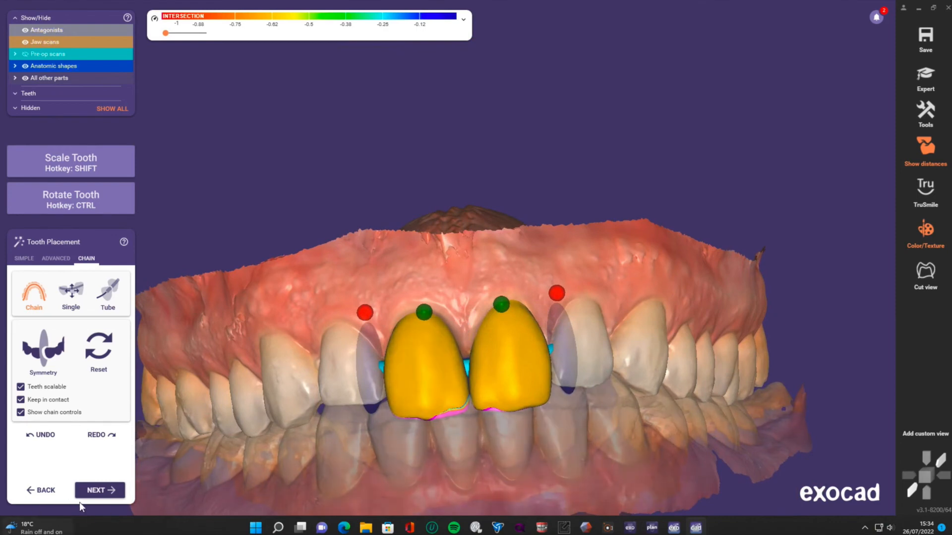
pyautogui.click(100, 490)
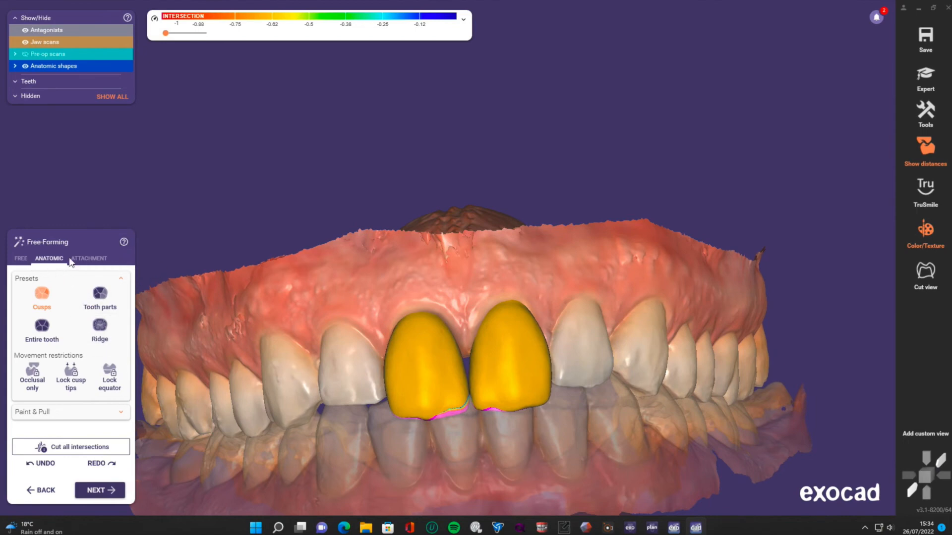
# - Switch Free-Forming to the Free tab and open the Adapt to Pre-Op Scan options
pyautogui.click(109, 376)
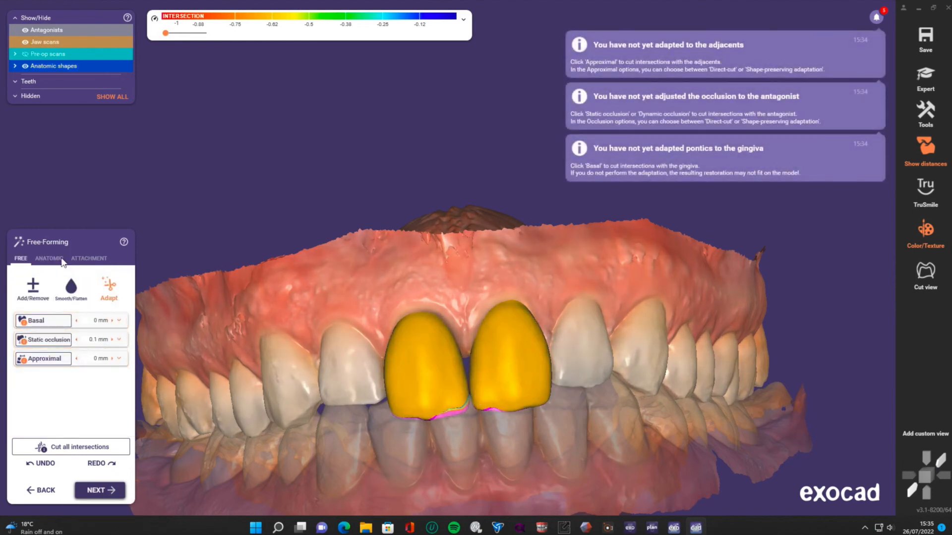
pyautogui.click(48, 258)
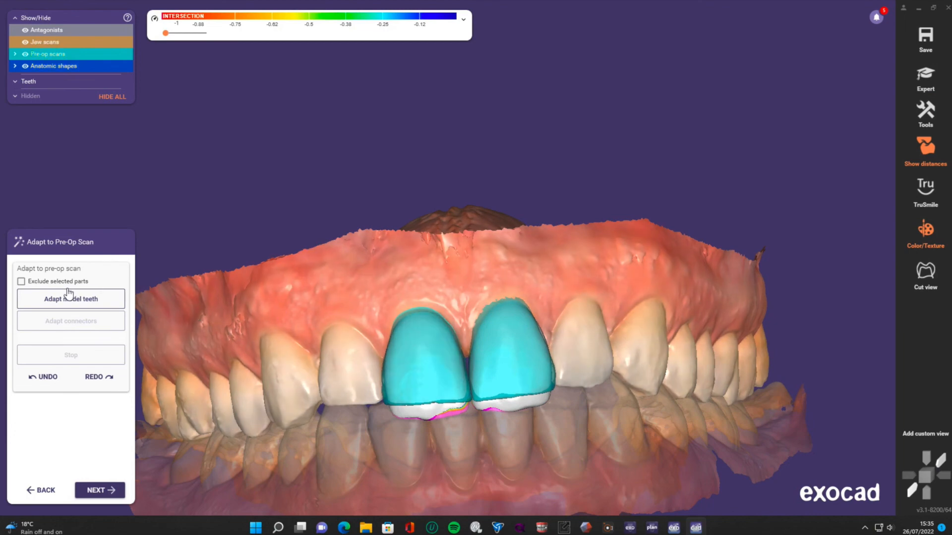
# - Run Adapt model teeth on the 11 and 21 models
pyautogui.click(71, 298)
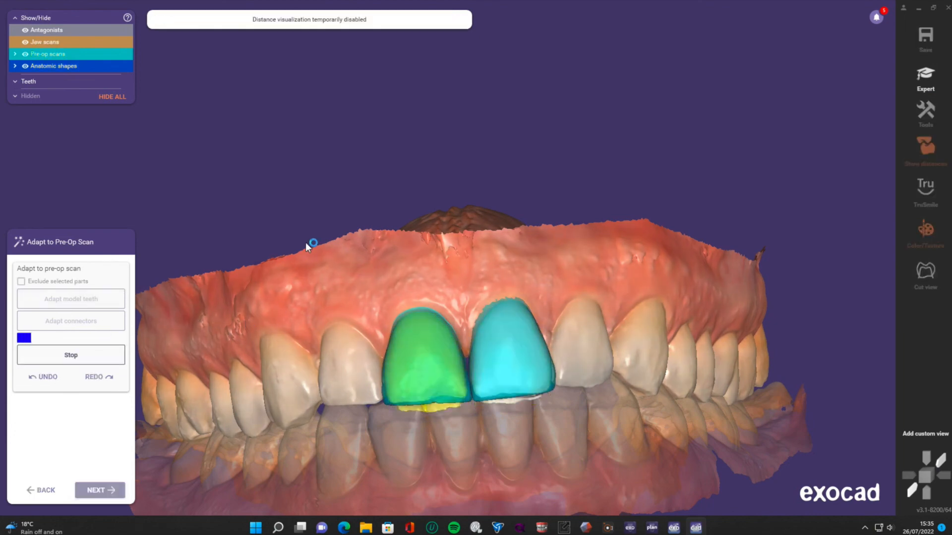